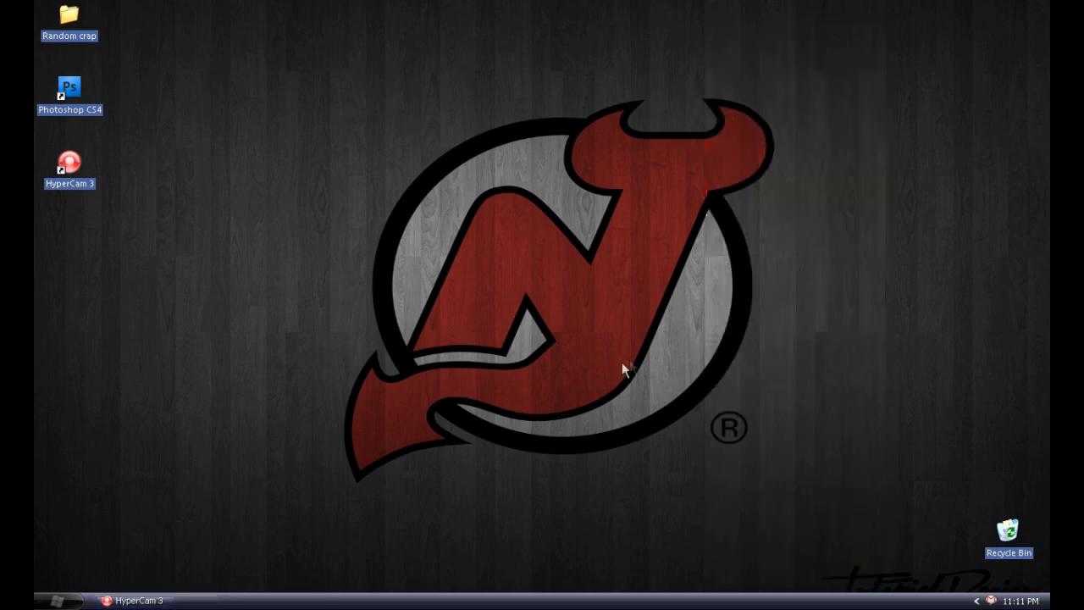
mouse_move(423, 454)
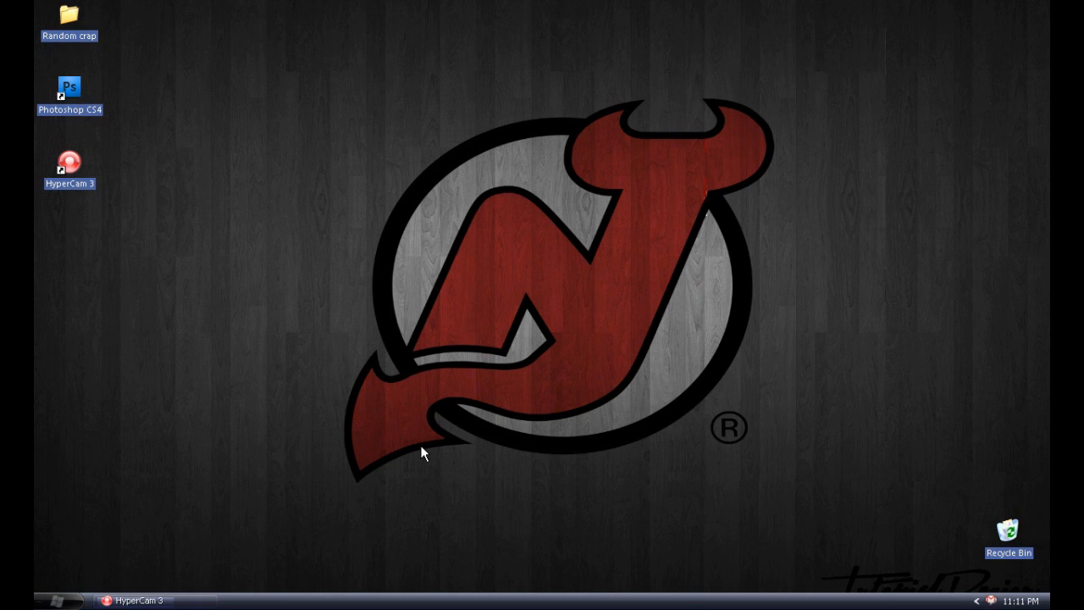
mouse_move(465, 449)
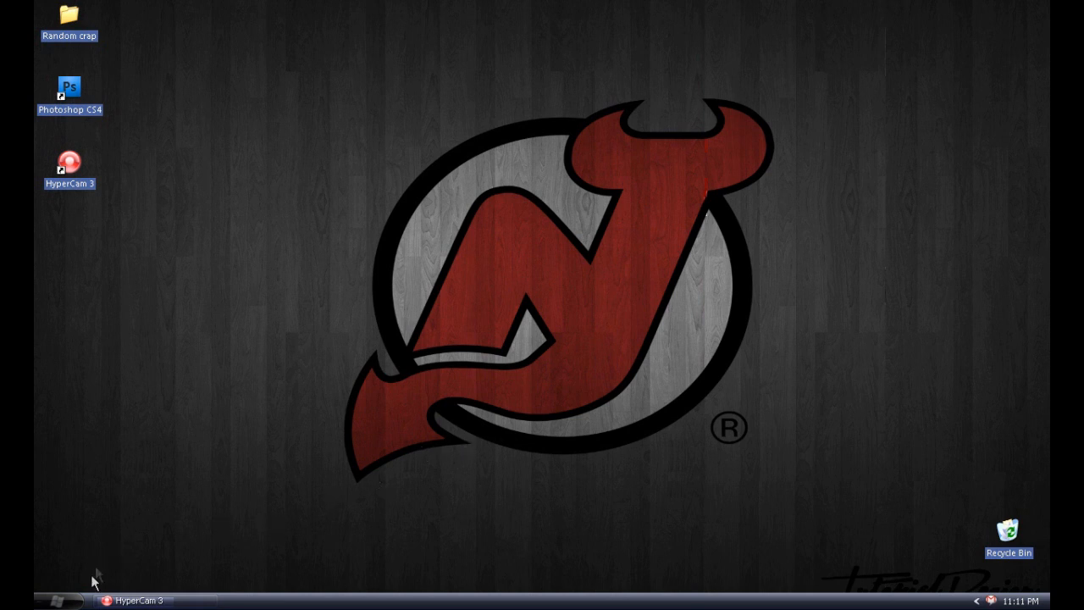
mouse_move(83, 593)
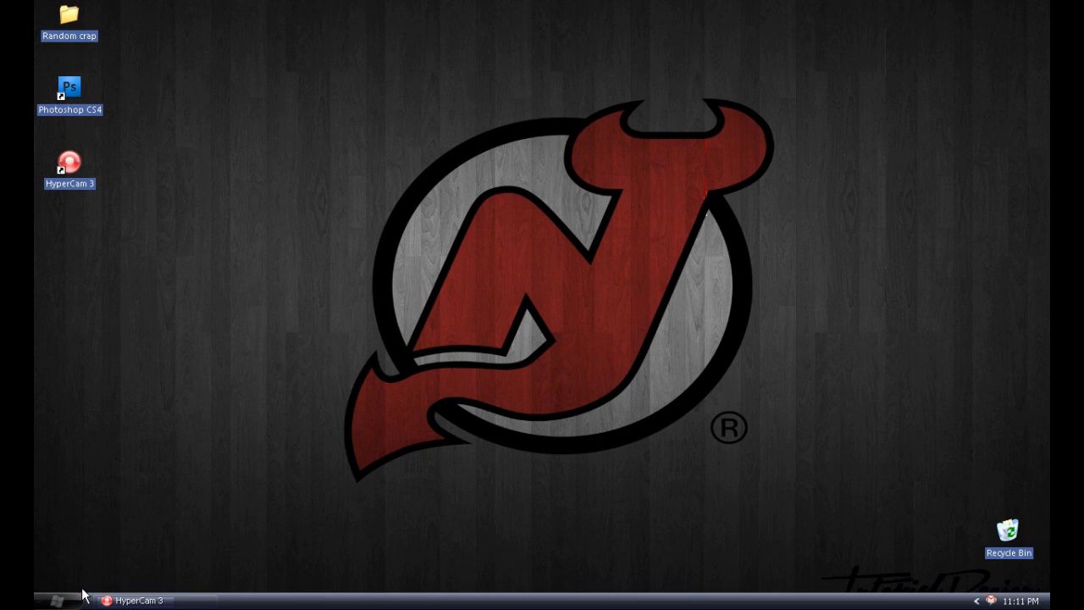
Reach Control Panel's Administrative Tools folder and select the Services shortcut
click(34, 600)
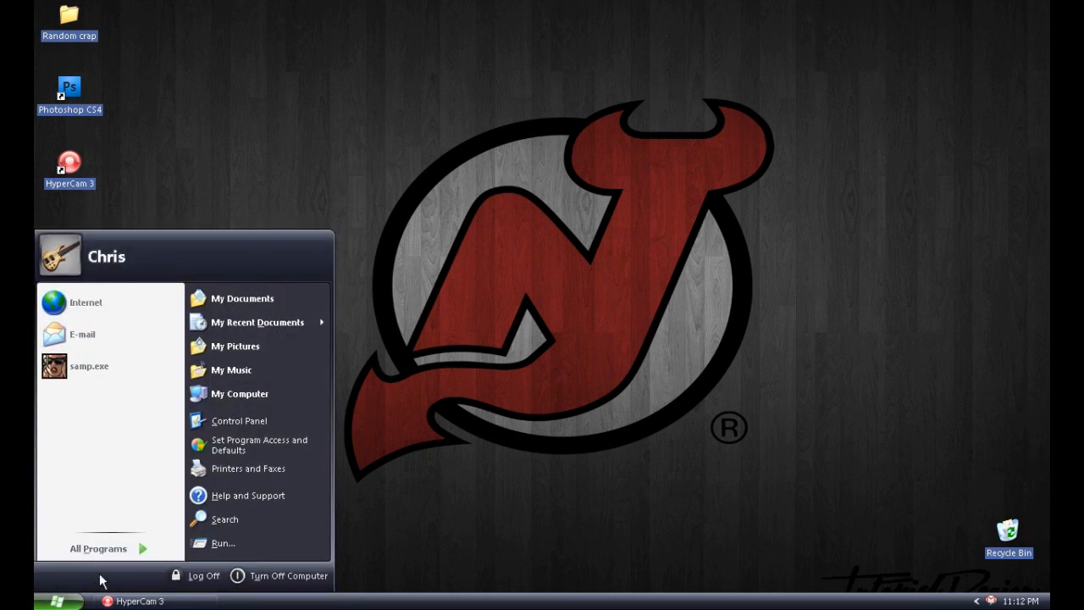
mouse_move(85, 573)
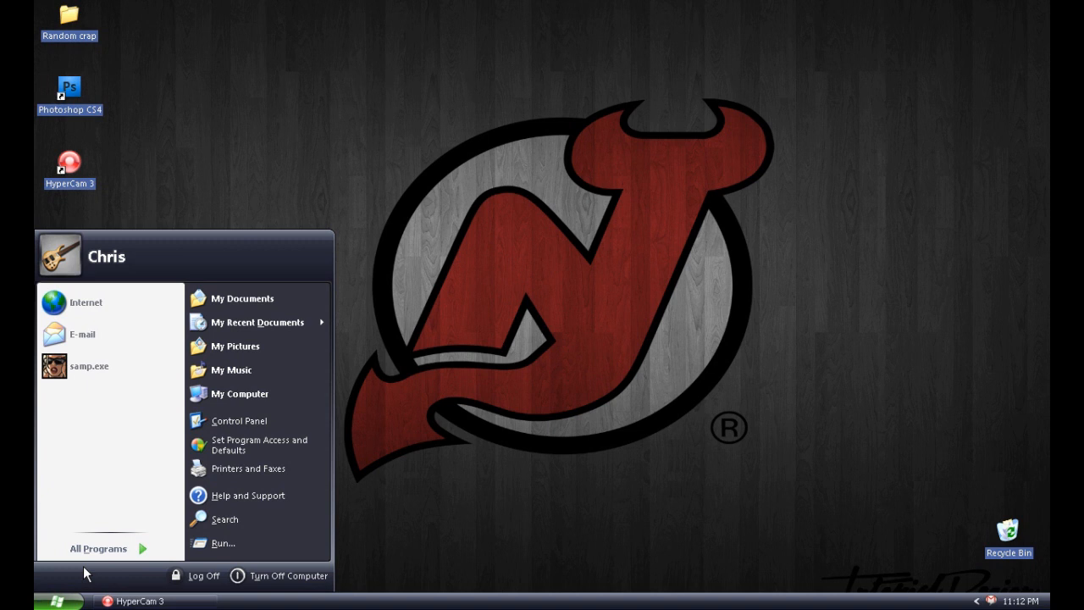
mouse_move(94, 569)
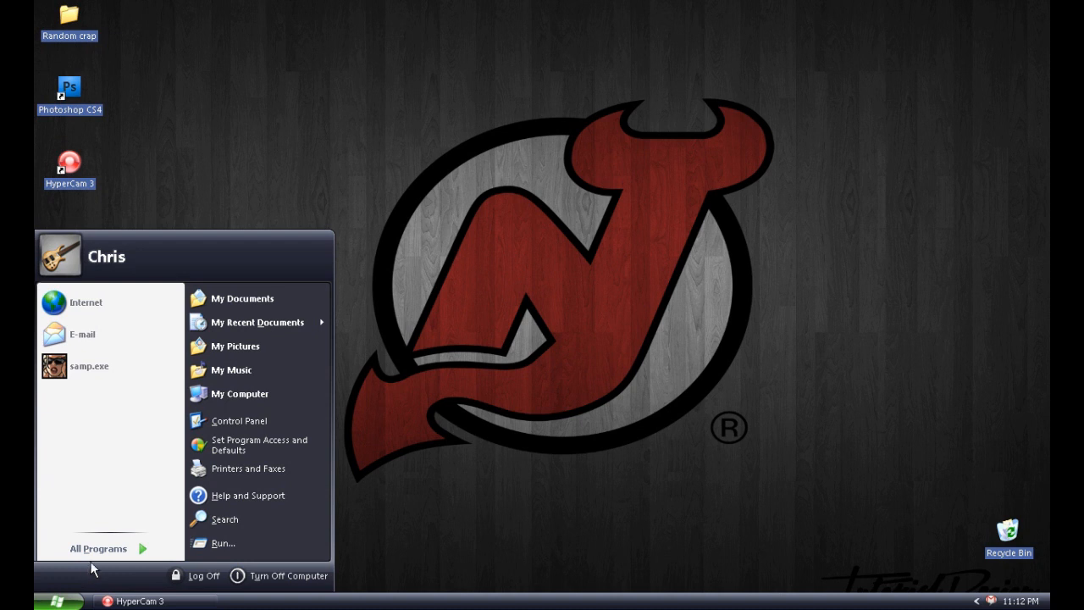
mouse_move(133, 566)
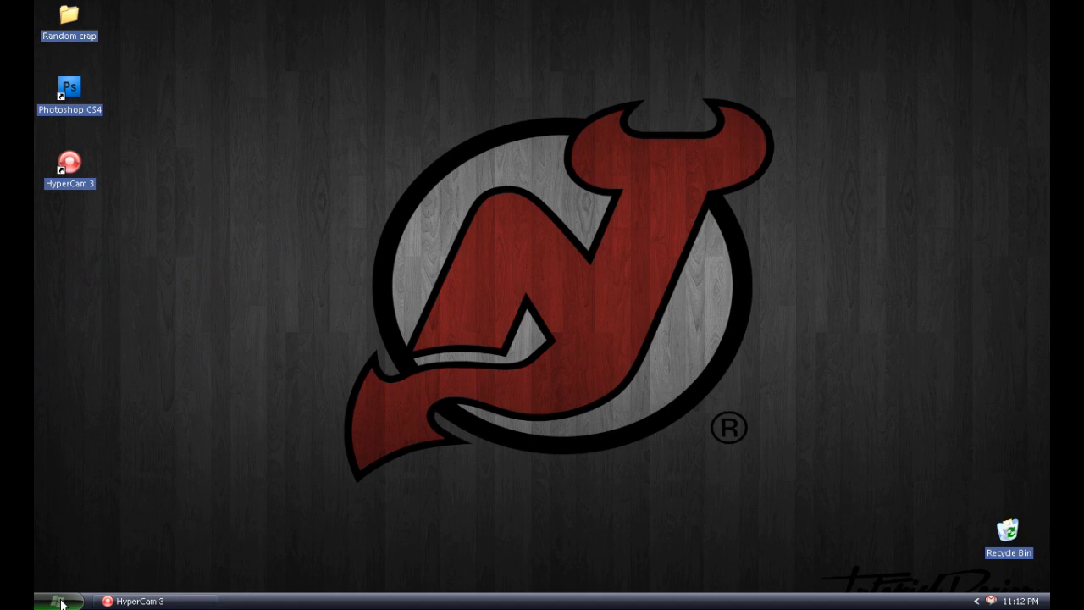
click(34, 601)
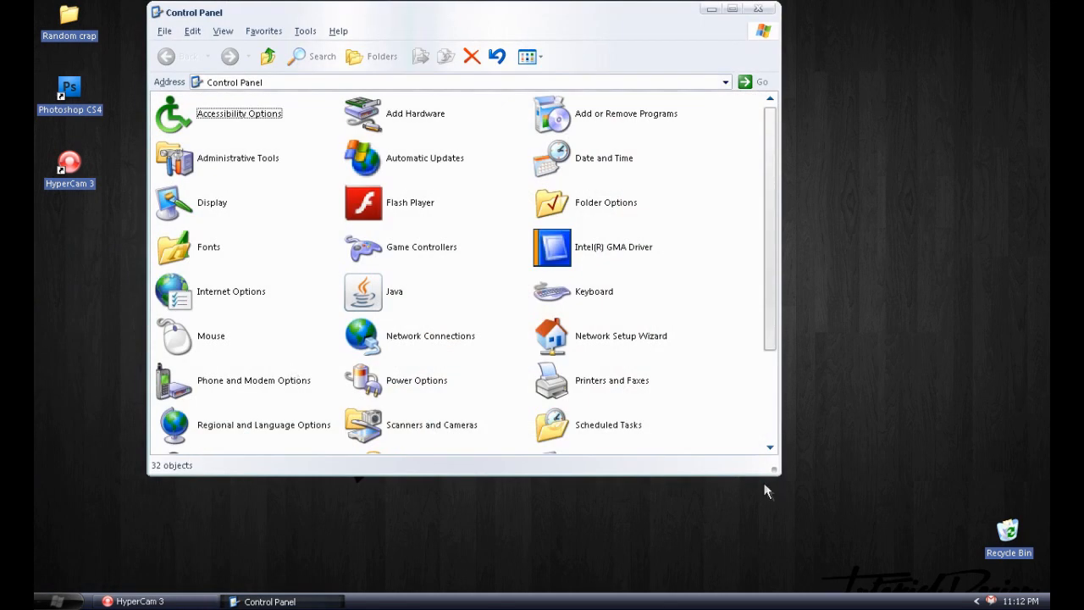
drag(776, 472, 884, 557)
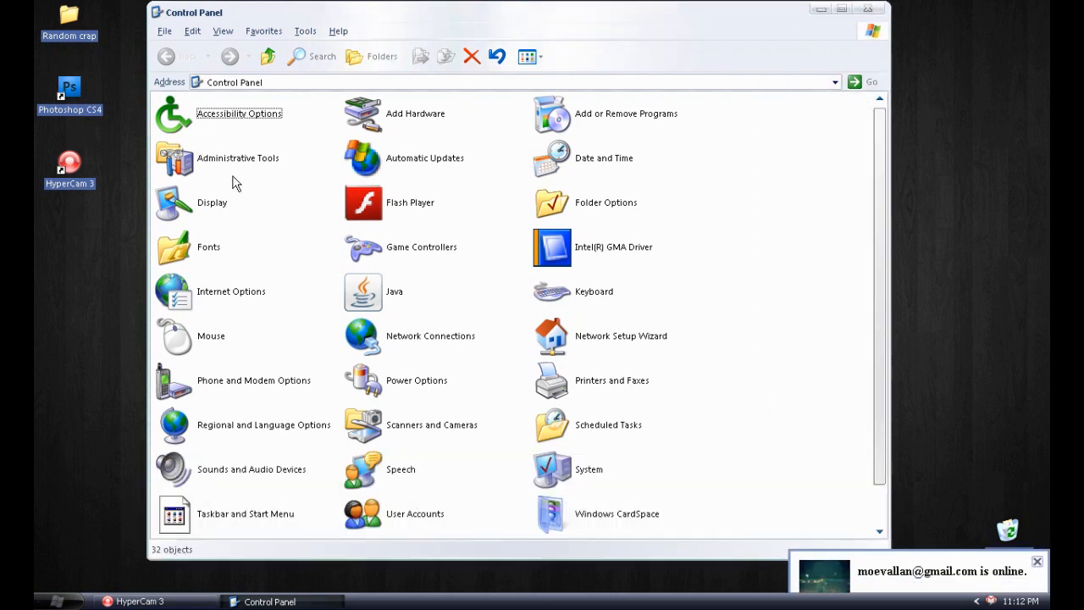
double_click(173, 160)
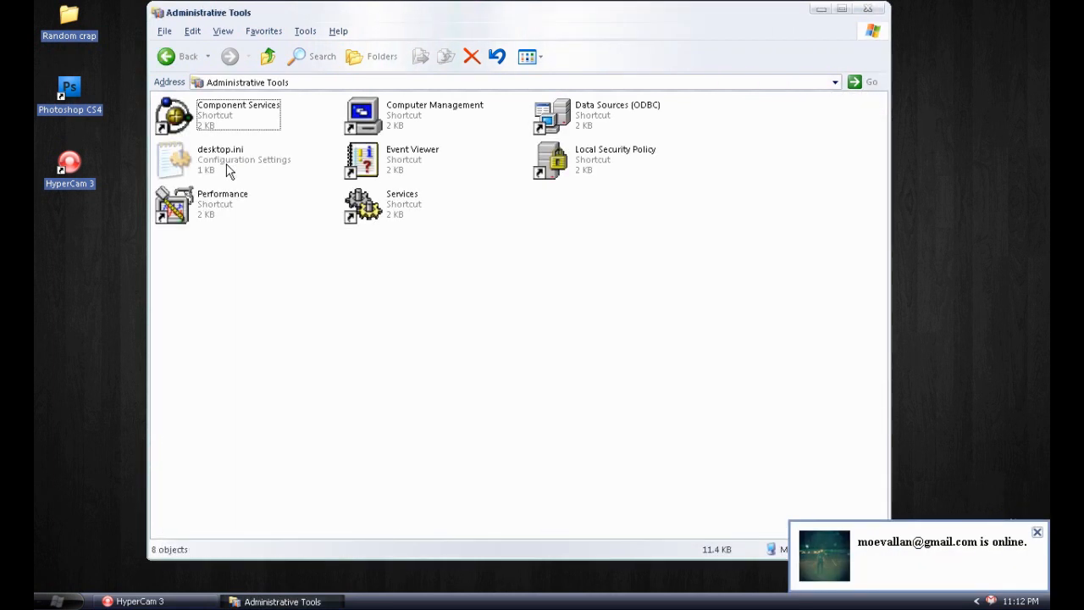
click(403, 204)
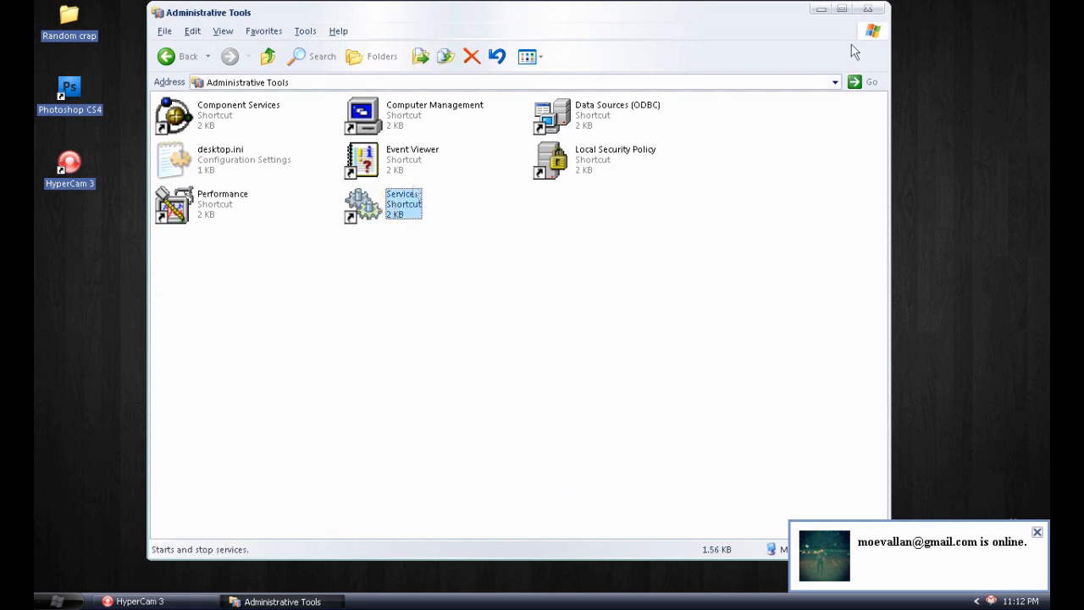
Launch the Services console maximized and browse through the list of local services
double_click(362, 204)
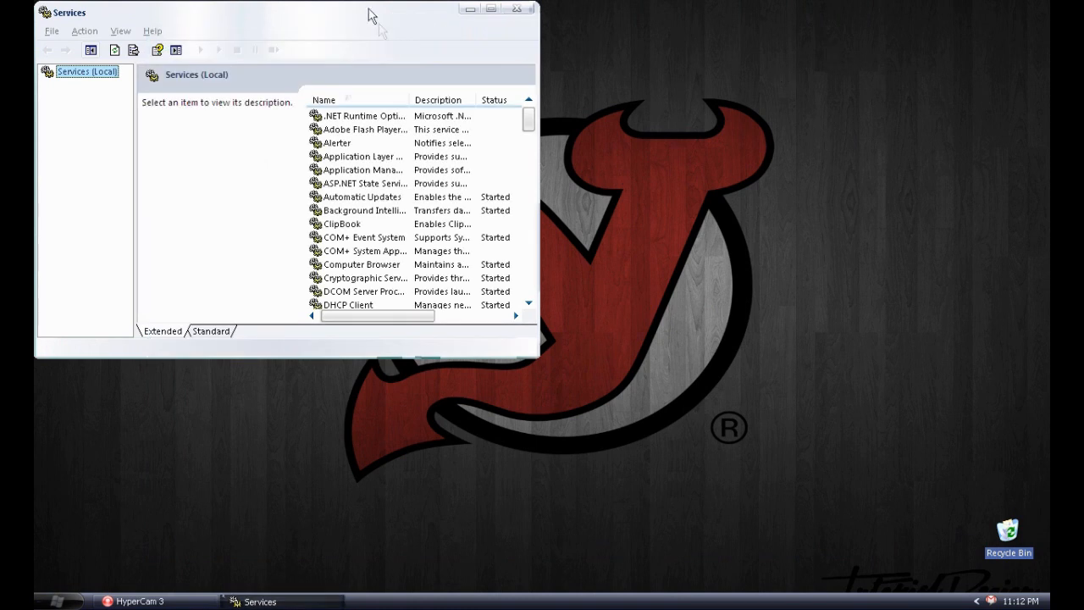
mouse_move(536, 356)
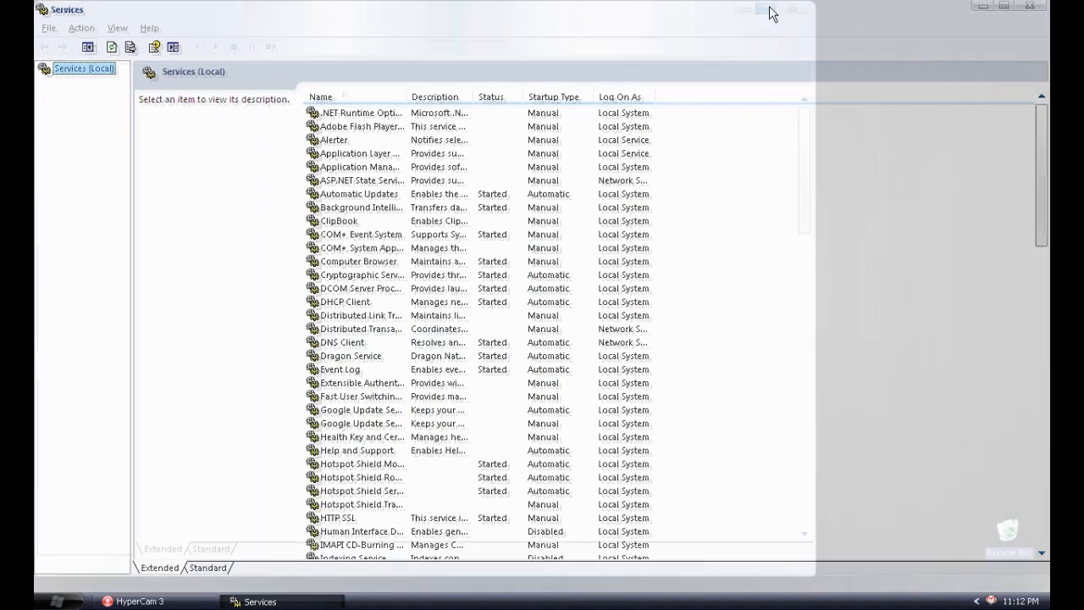
scroll(down, 3)
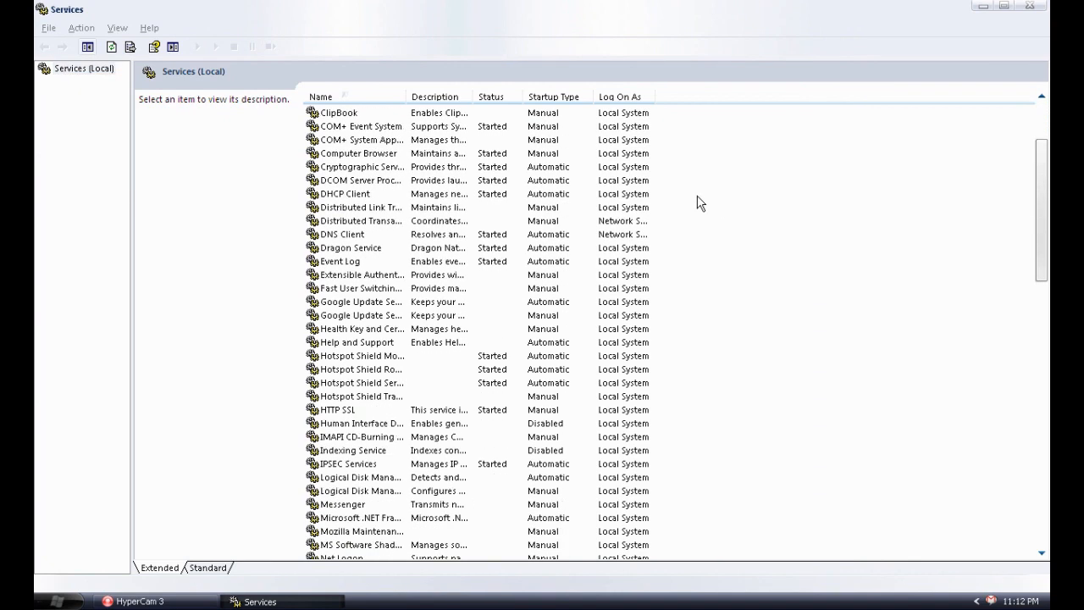
scroll(down, 3)
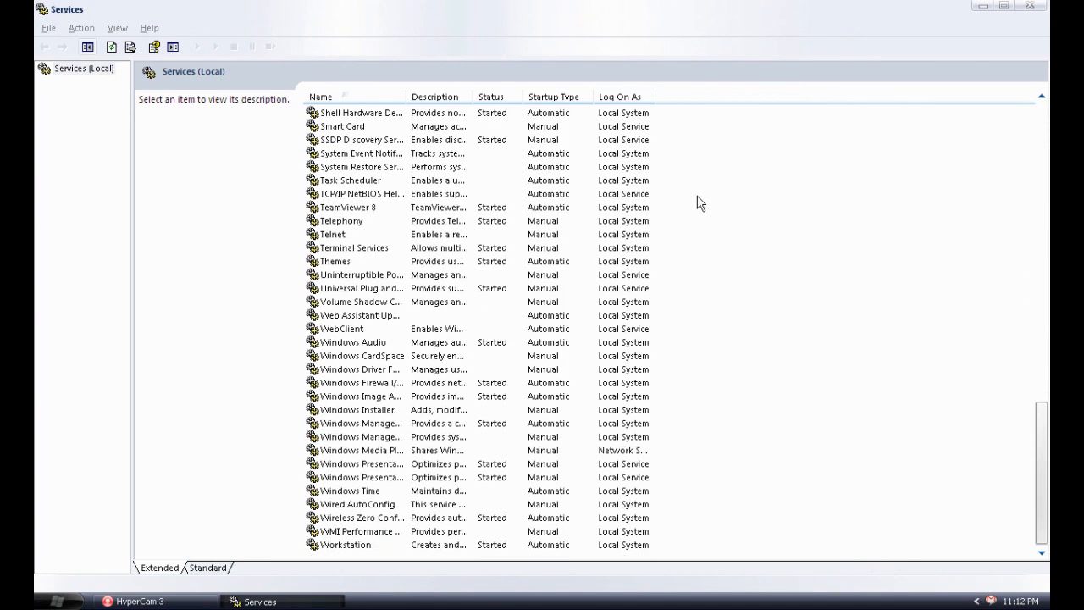
scroll(up, 3)
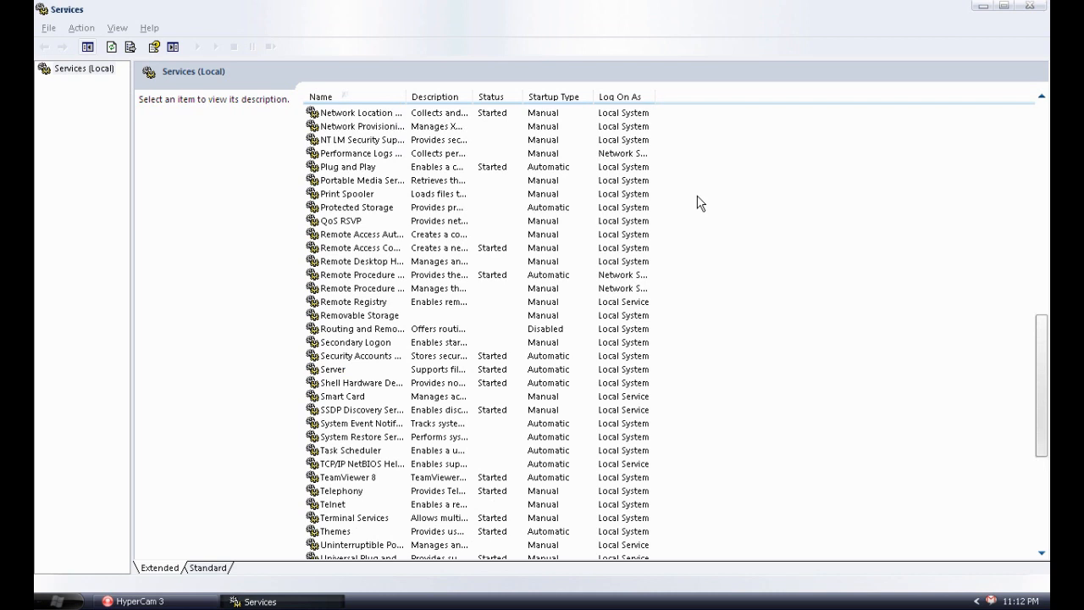
Check the actions for Shell Hardware Detection, then locate the stopped Print Spooler service
click(363, 248)
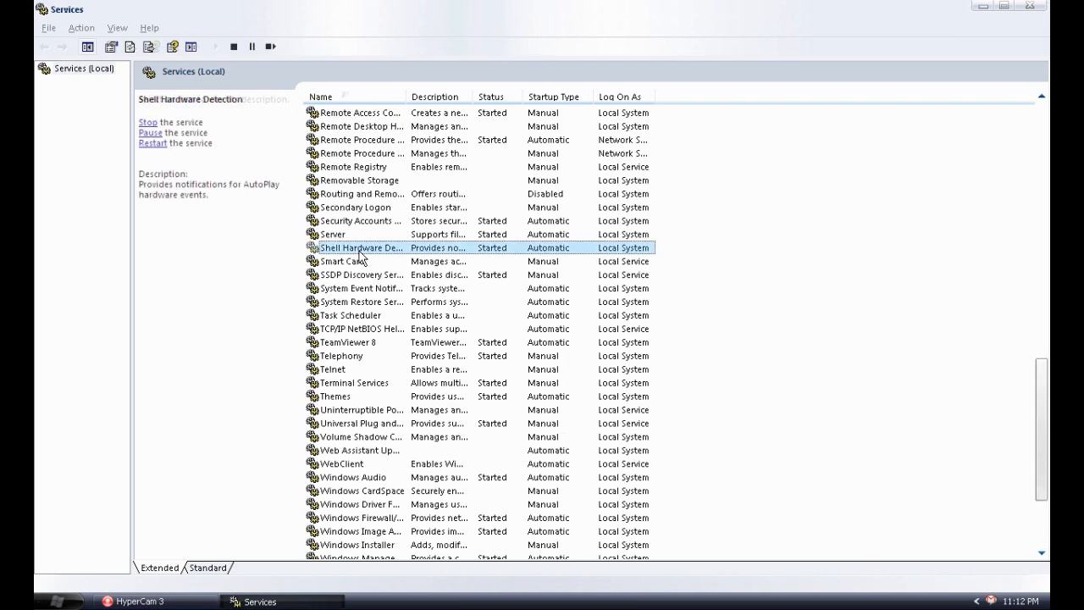
right_click(363, 248)
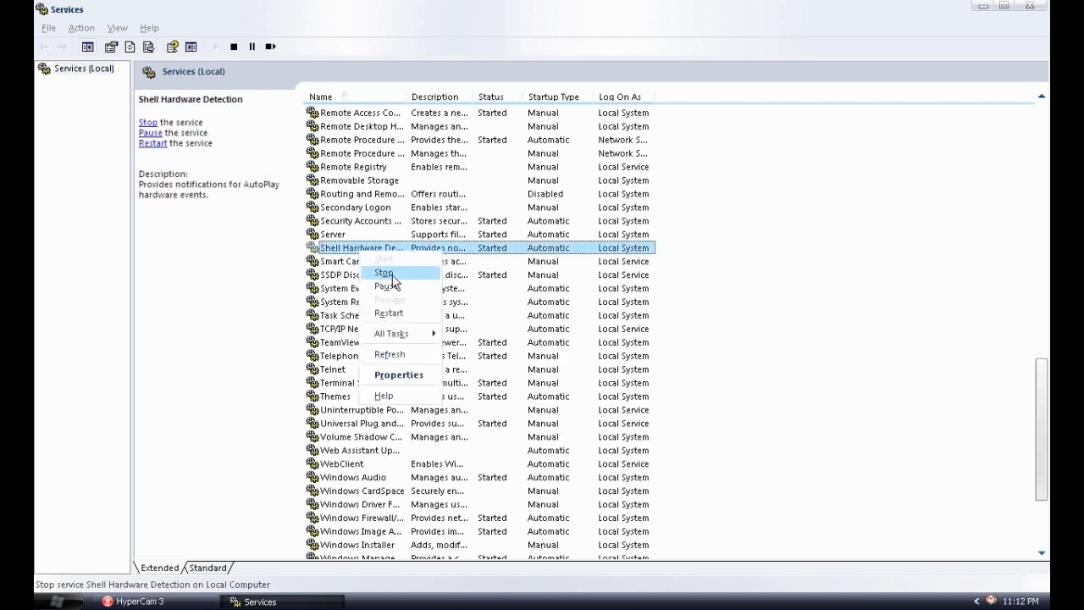
mouse_move(481, 315)
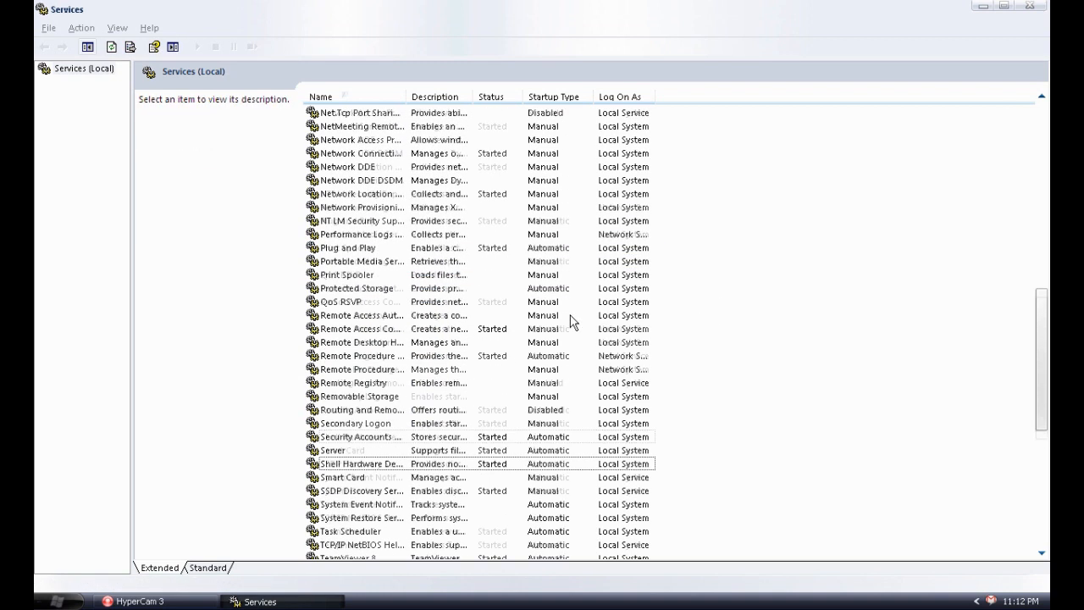
scroll(up, 3)
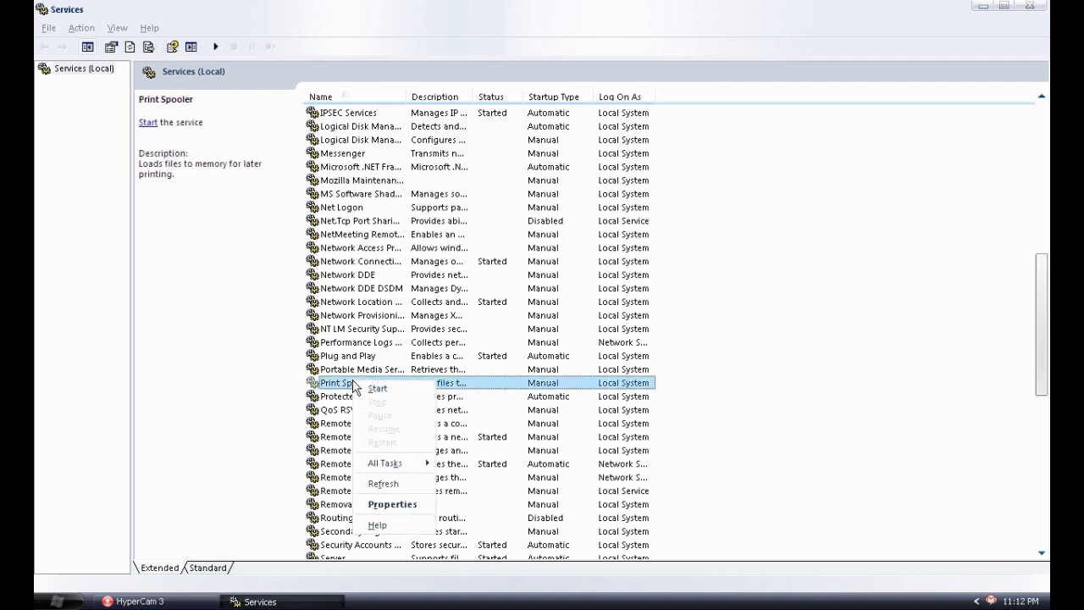
Start the Print Spooler service, then stop it so it is listed as stopped with manual startup
click(378, 388)
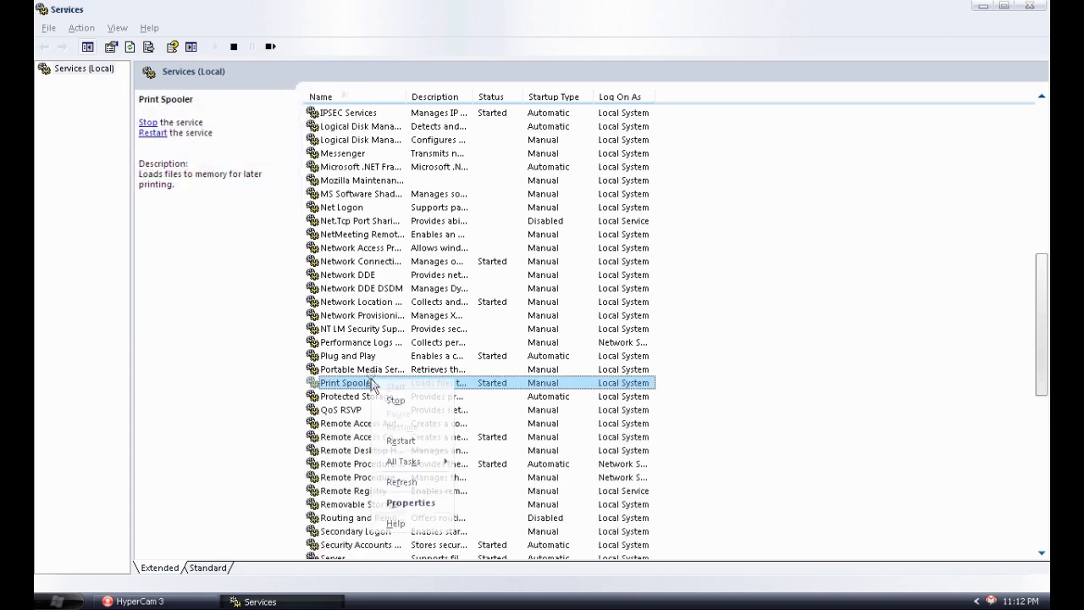
click(396, 386)
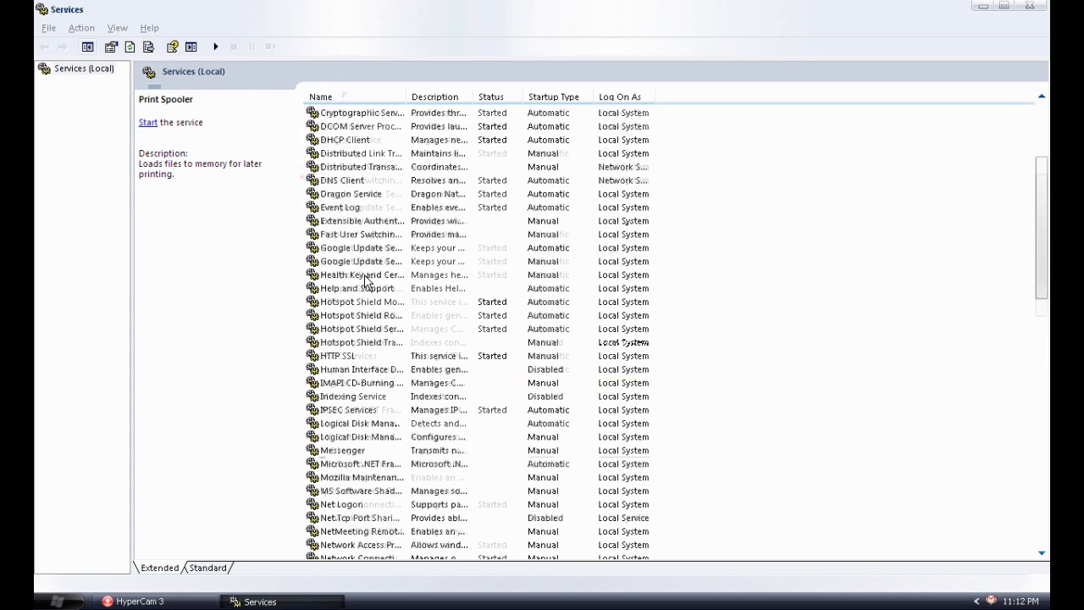
scroll(up, 3)
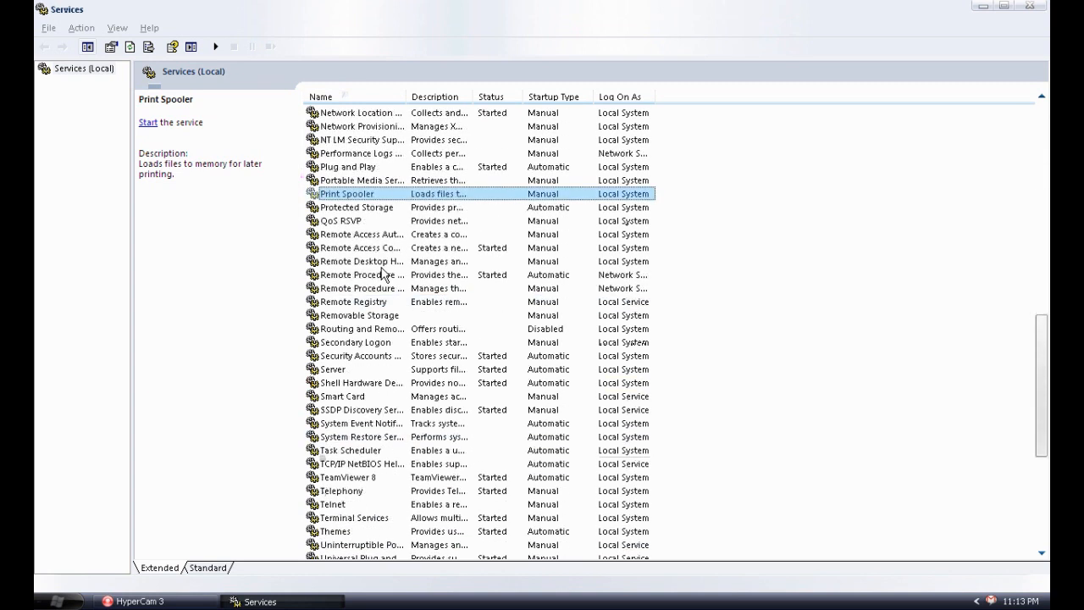
Stop the Themes service, then start it again so it shows as started with automatic startup
right_click(336, 478)
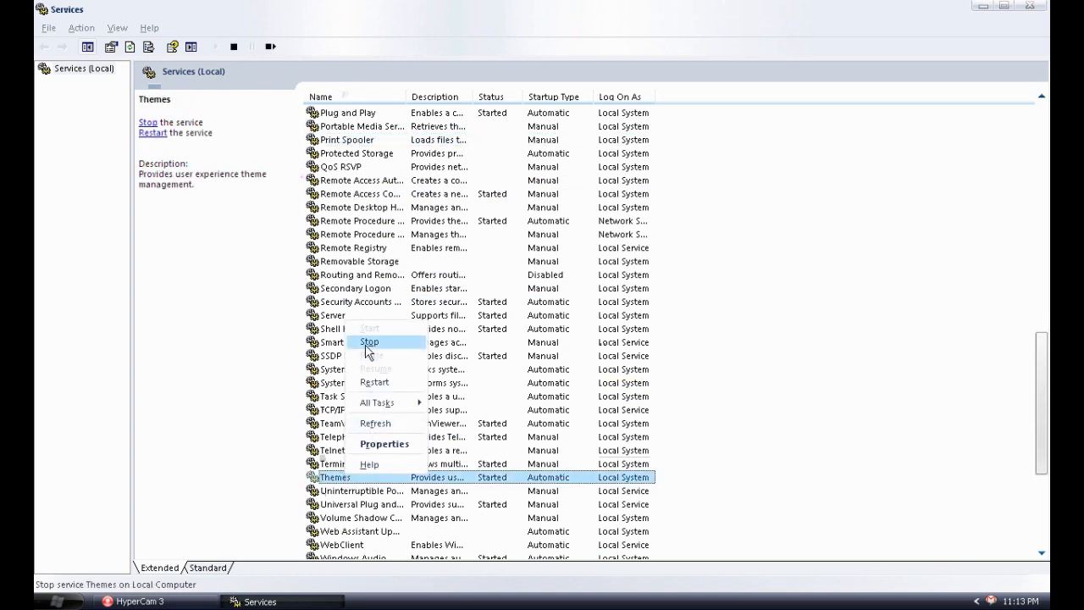
click(369, 343)
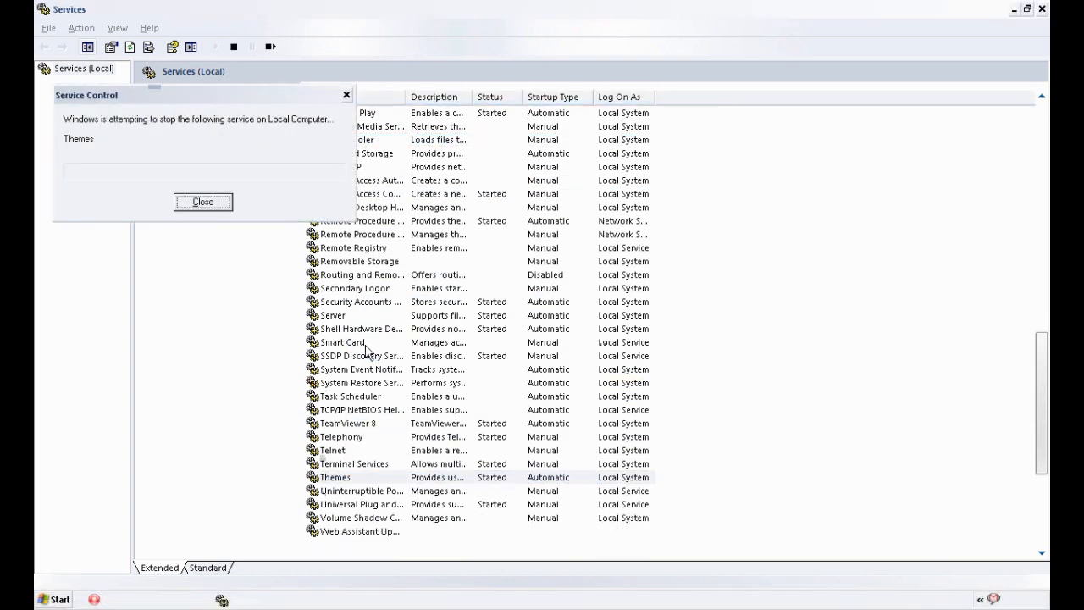
right_click(336, 478)
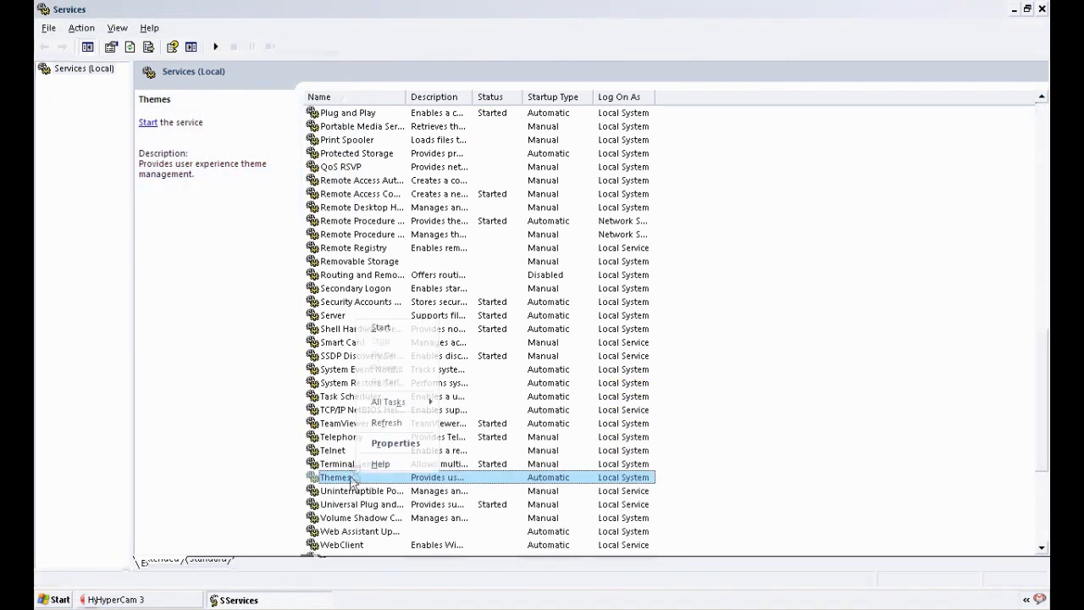
click(381, 329)
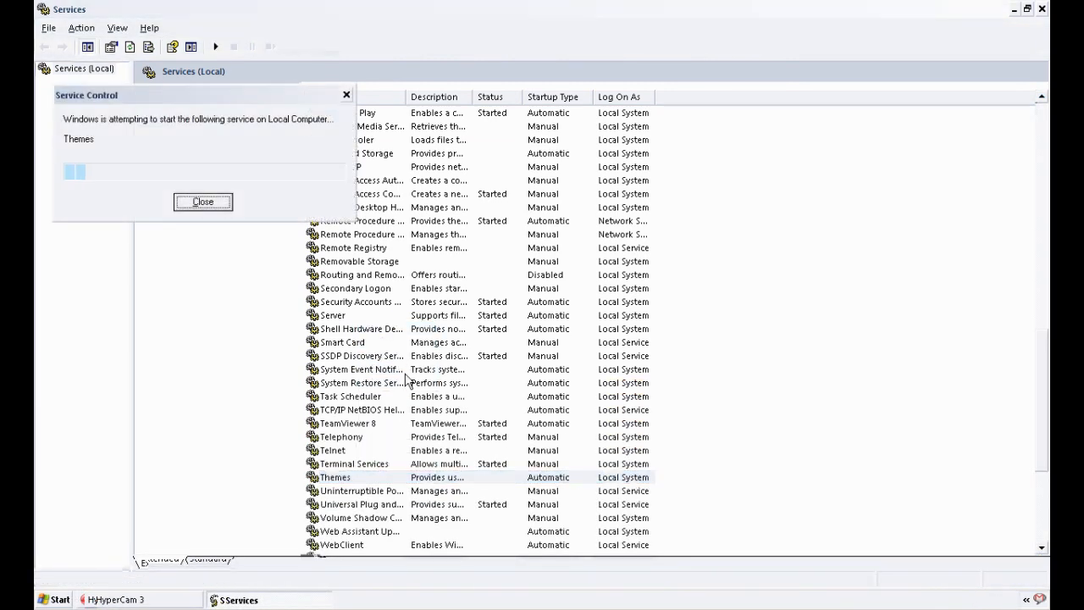
click(204, 202)
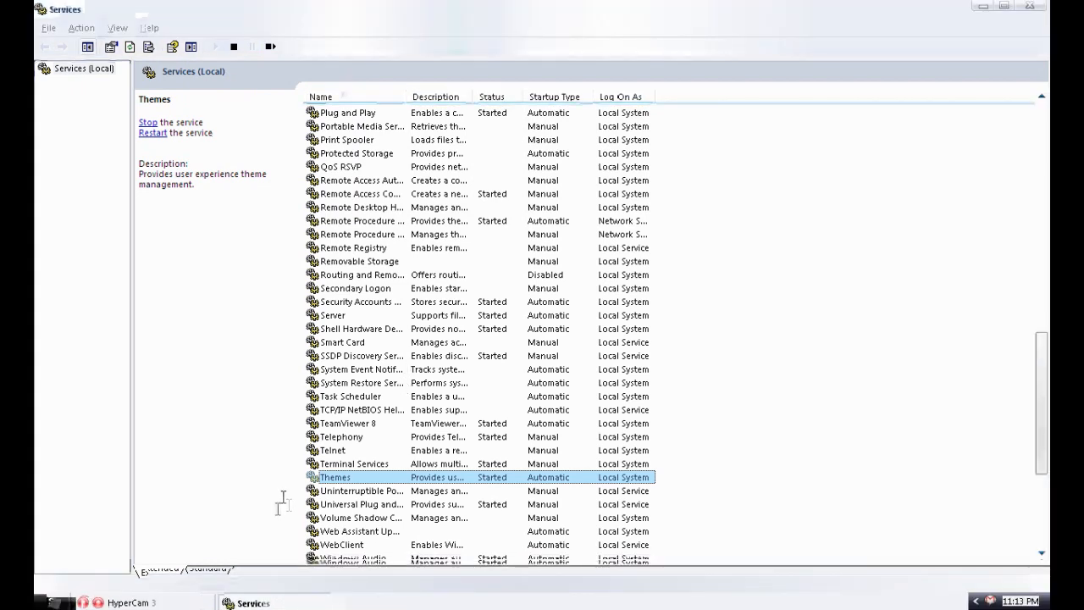